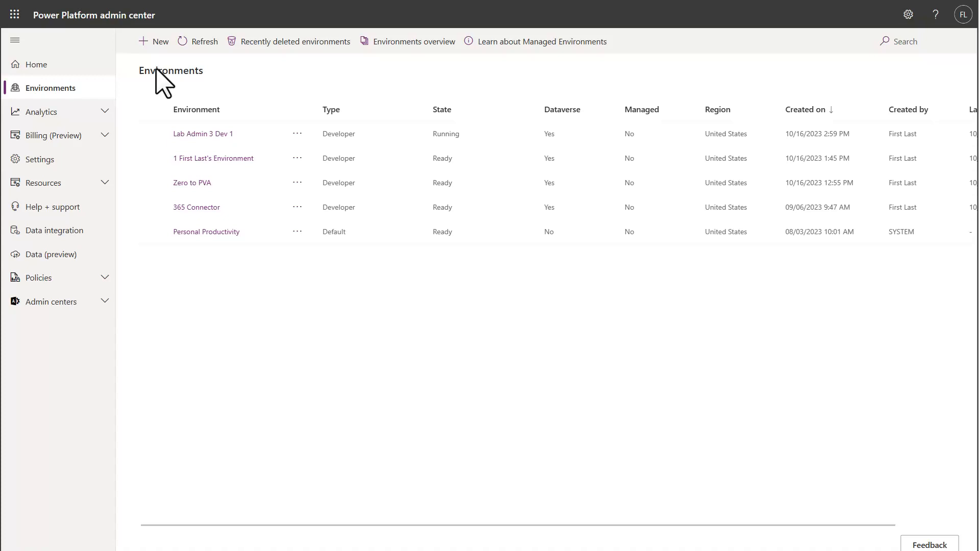
Open the New environment form from the Environments page
{"action": "left_click", "coordinate": [153, 42]}
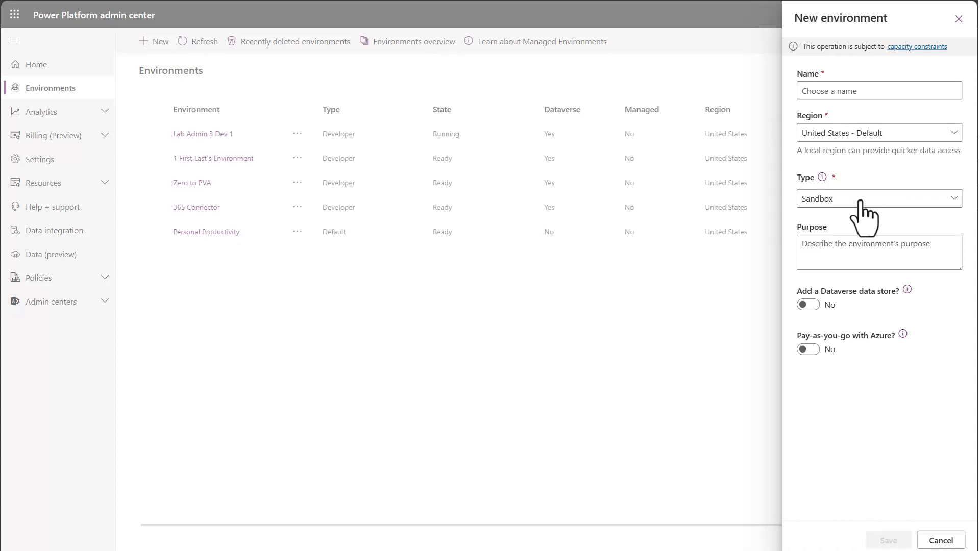
{"action": "mouse_move", "coordinate": [850, 200]}
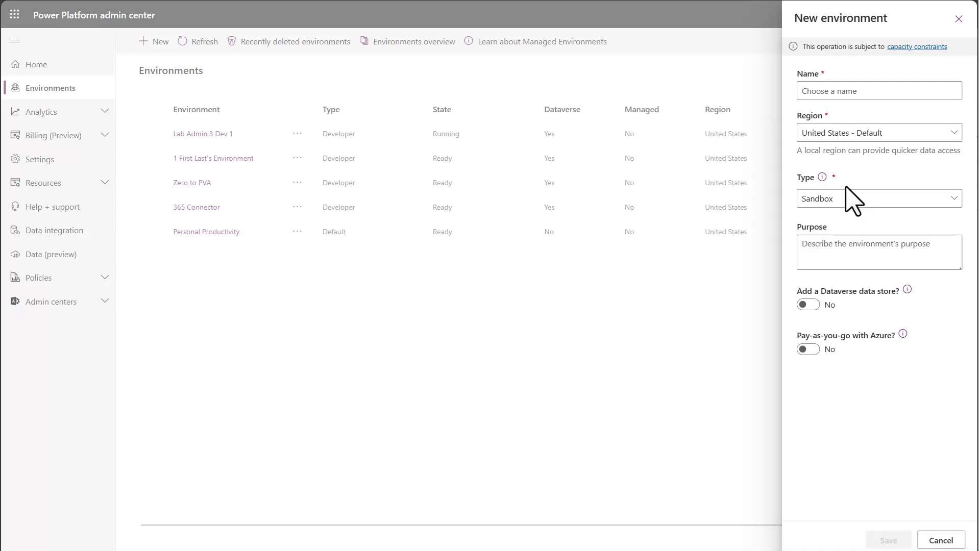
Name the environment 'Lab Admin 3 Dev 1', type Developer, created on behalf of owner Lab Admin 3
{"action": "left_click", "coordinate": [878, 90]}
{"action": "type", "text": "Lab Admin 3 Dev 1"}
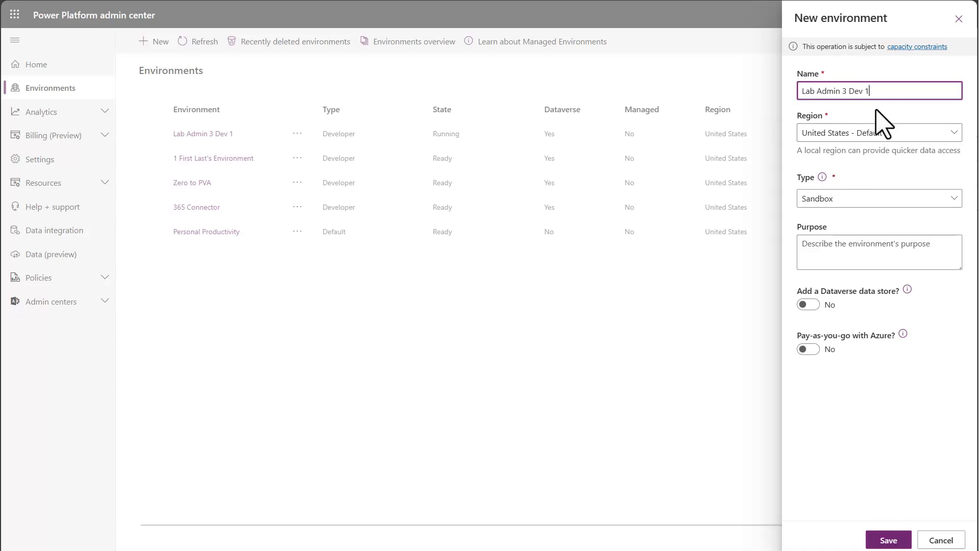
{"action": "left_click", "coordinate": [878, 198]}
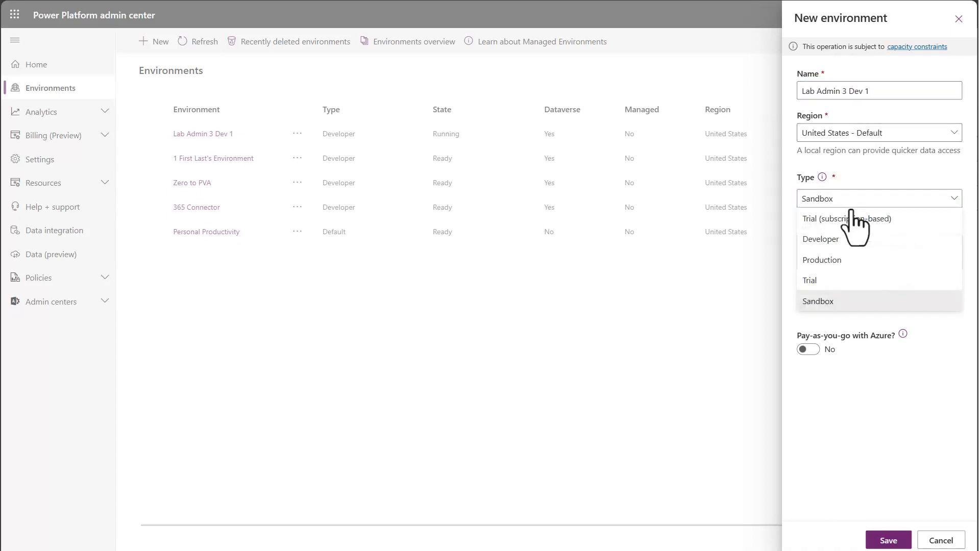
{"action": "left_click", "coordinate": [821, 239]}
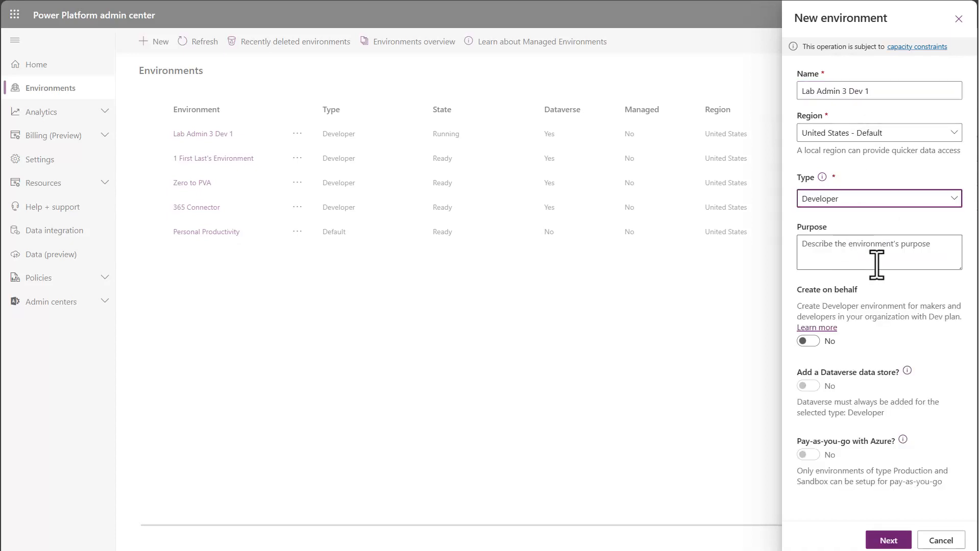
{"action": "mouse_move", "coordinate": [808, 306]}
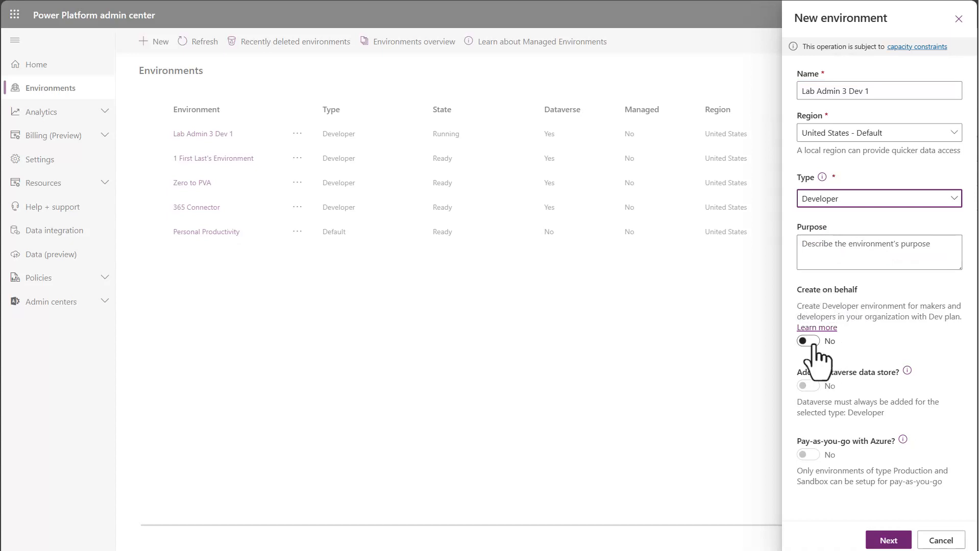
{"action": "left_click", "coordinate": [807, 341]}
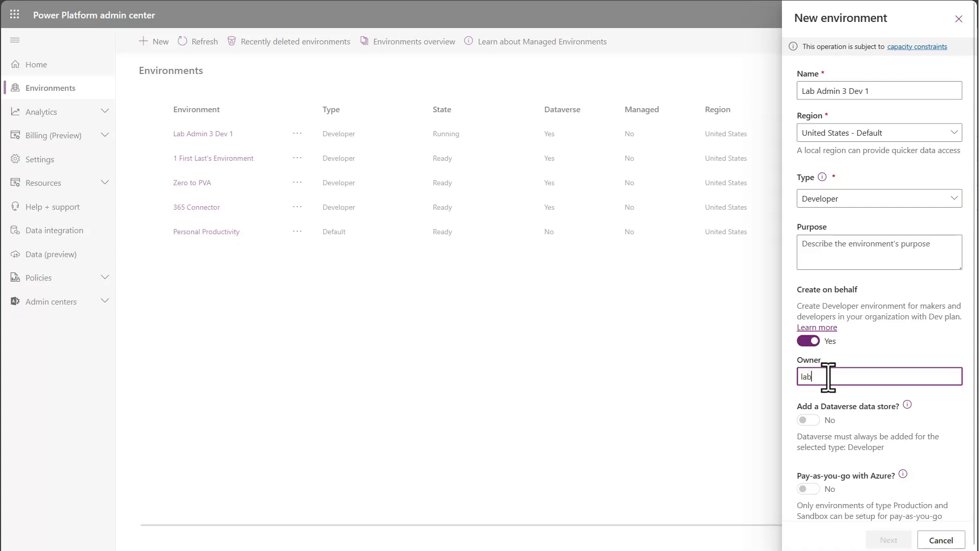
{"action": "left_click", "coordinate": [838, 376]}
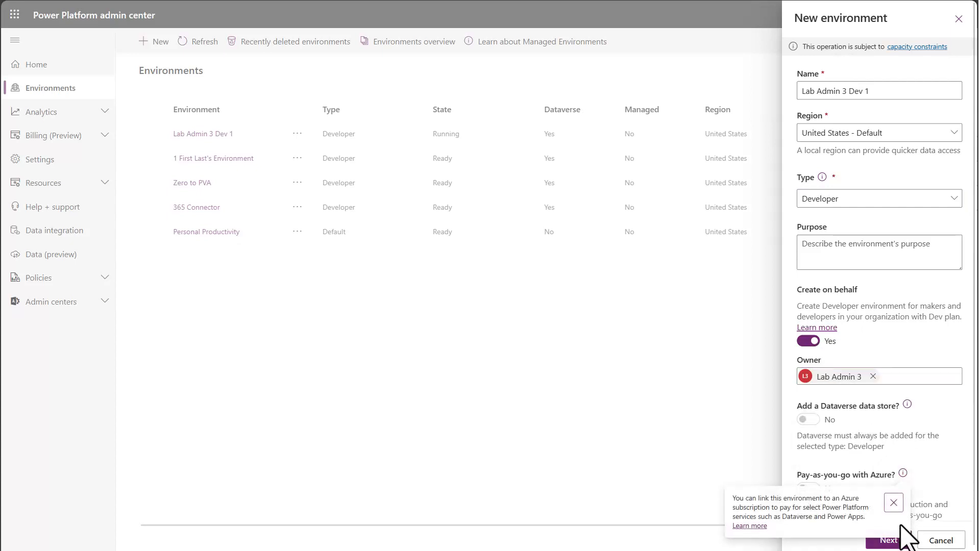
Keep the default Dataverse settings and save to create Lab Admin 3 Dev 1
{"action": "left_click", "coordinate": [887, 540]}
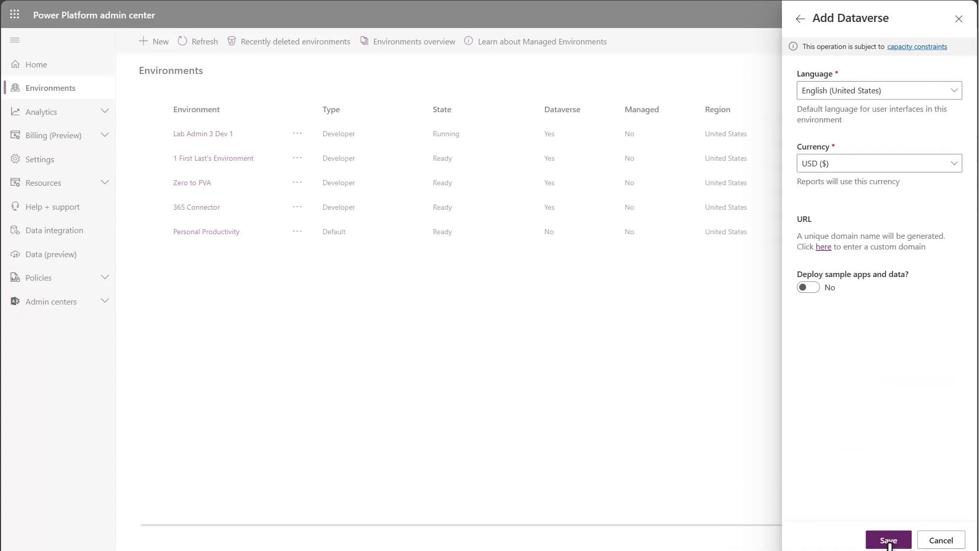
{"action": "left_click", "coordinate": [888, 540]}
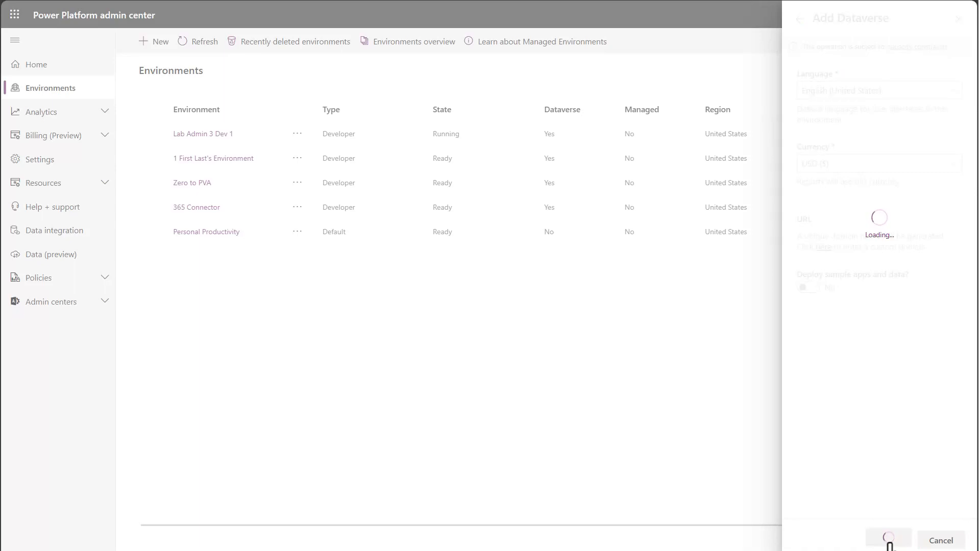
{"action": "left_click", "coordinate": [941, 540]}
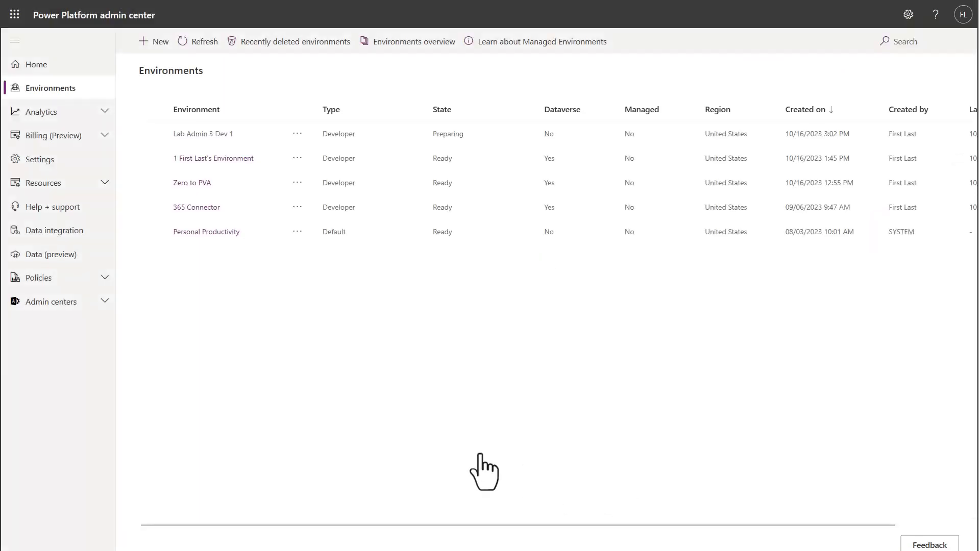
{"action": "mouse_move", "coordinate": [53, 206]}
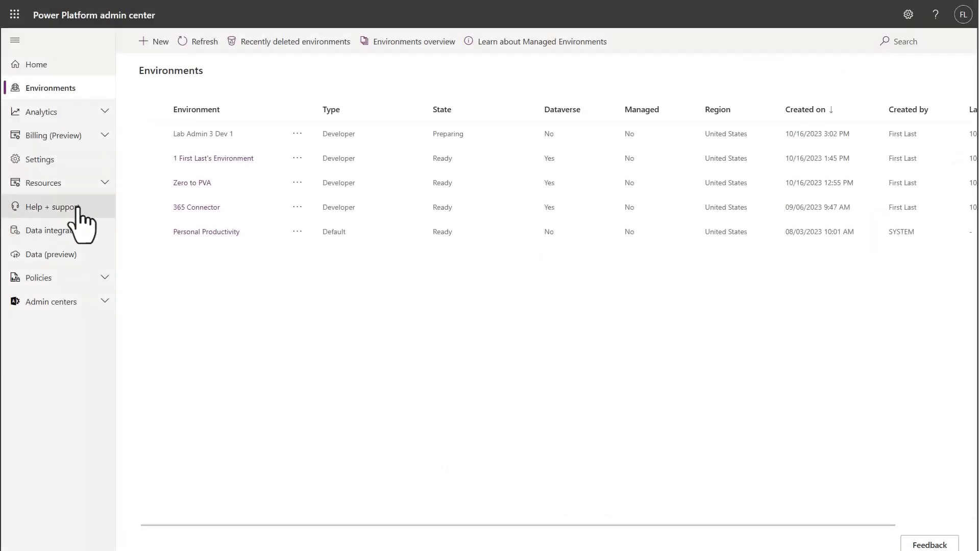
Set Developer environment assignments in tenant settings to 'Only specific admins' and save
{"action": "left_click", "coordinate": [39, 158]}
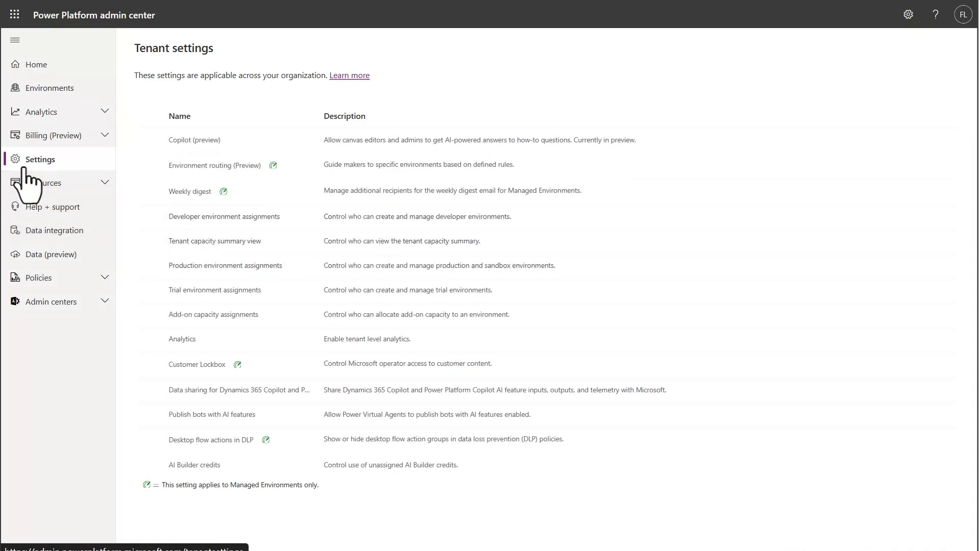
{"action": "mouse_move", "coordinate": [226, 217]}
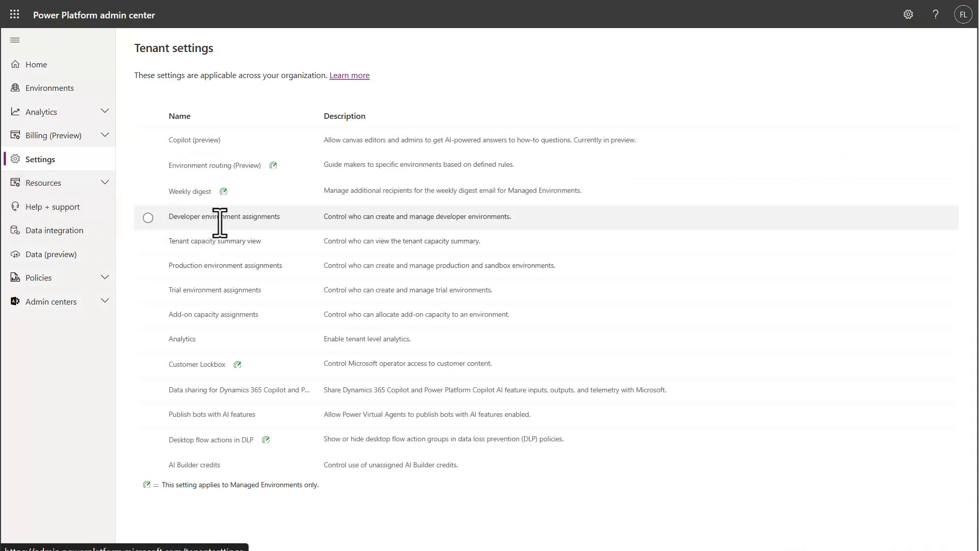
{"action": "left_click", "coordinate": [224, 216]}
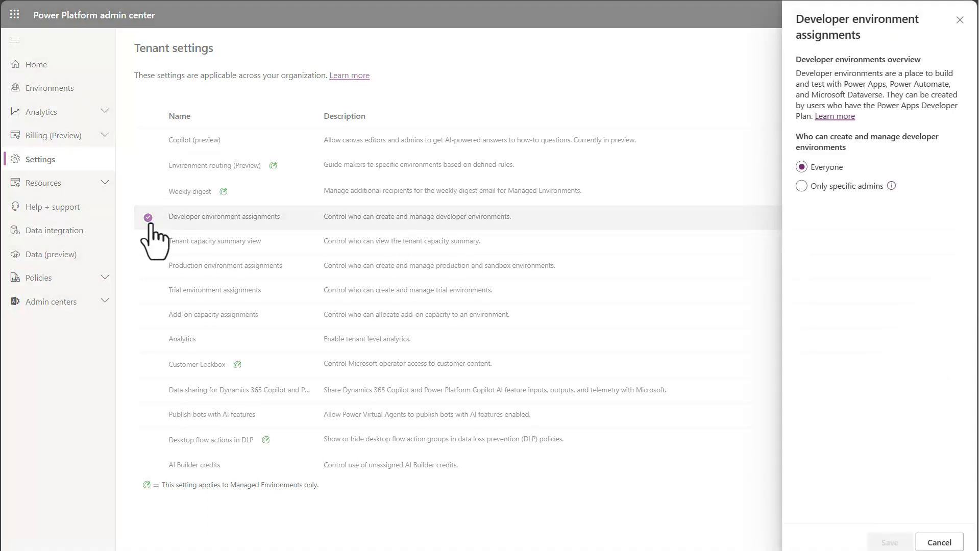
{"action": "mouse_move", "coordinate": [702, 240]}
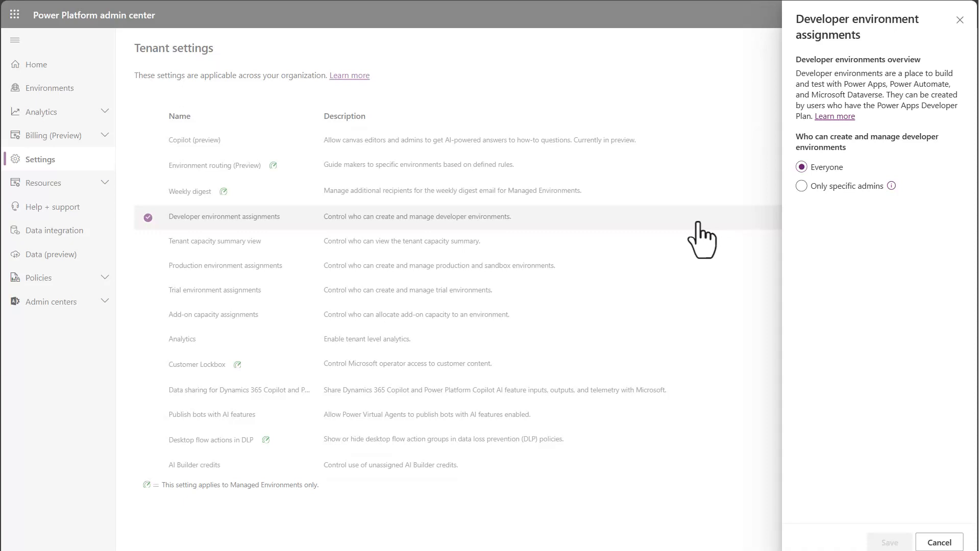
{"action": "left_click", "coordinate": [801, 186]}
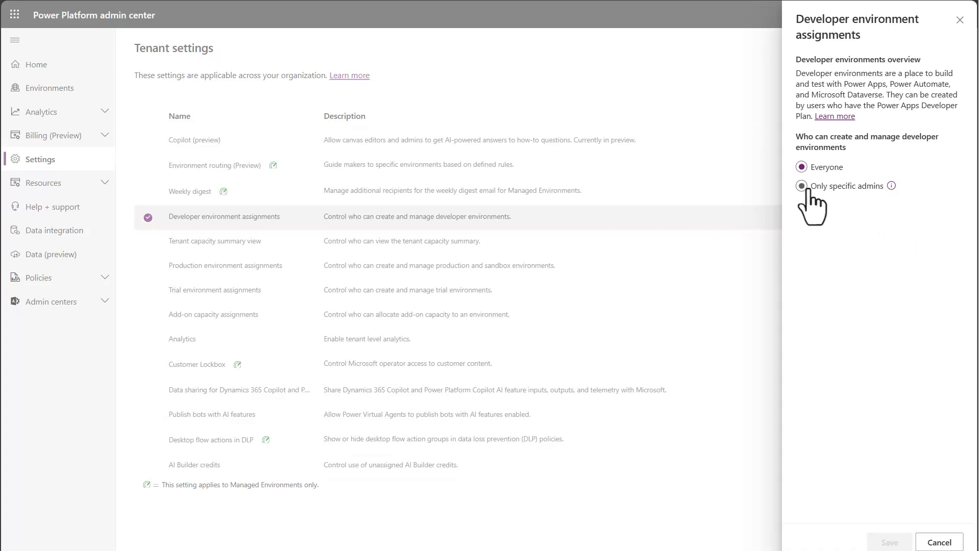
{"action": "left_click", "coordinate": [802, 186]}
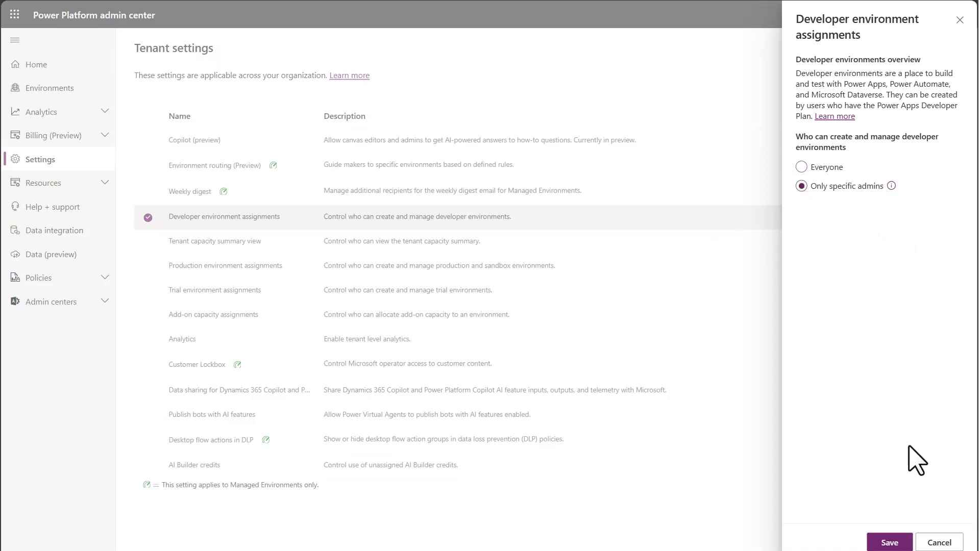
{"action": "left_click", "coordinate": [889, 542]}
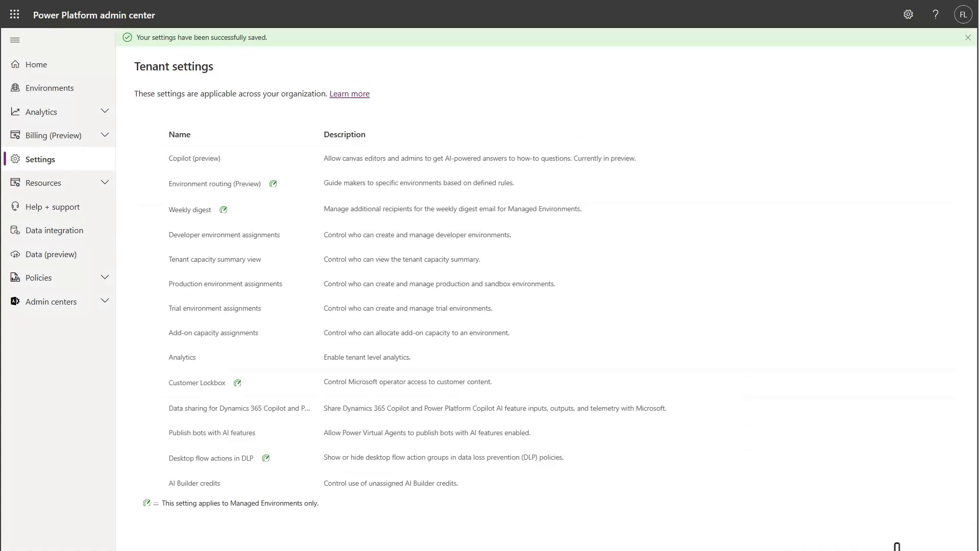